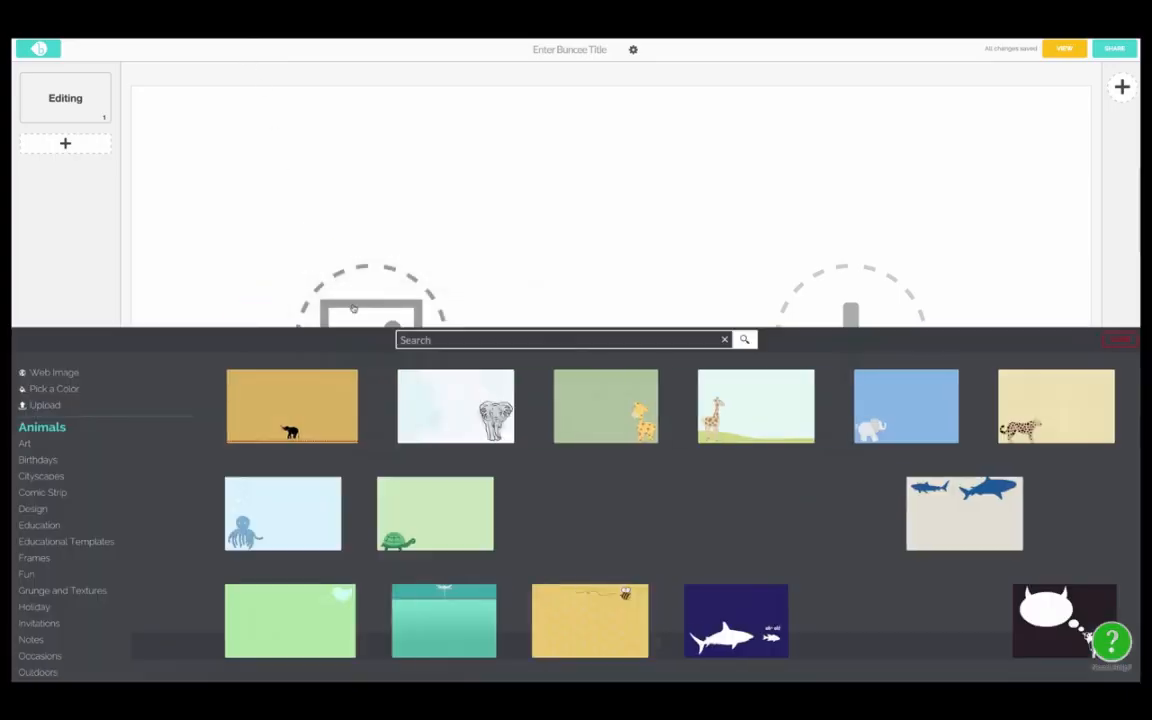
Step: Choose the starry space scene with Earth and space station as the slide background
left_click(47, 524)
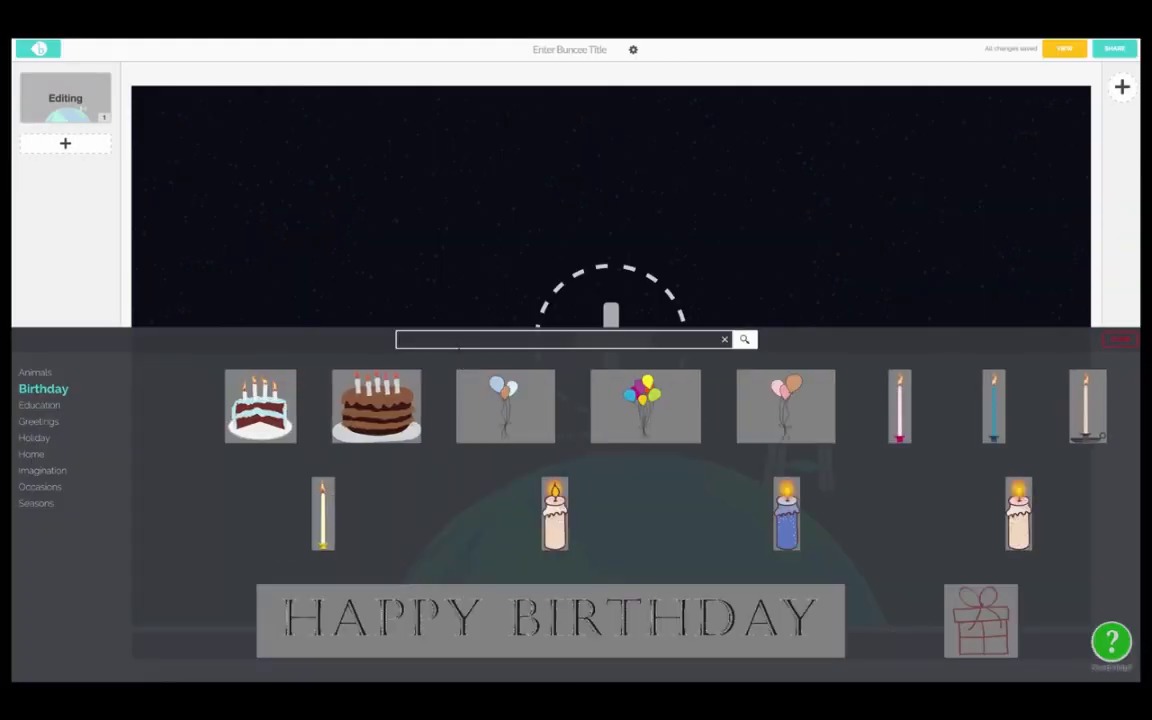
Step: Search stickers for 'world' and place the globe sticker in the starry sky
type("world")
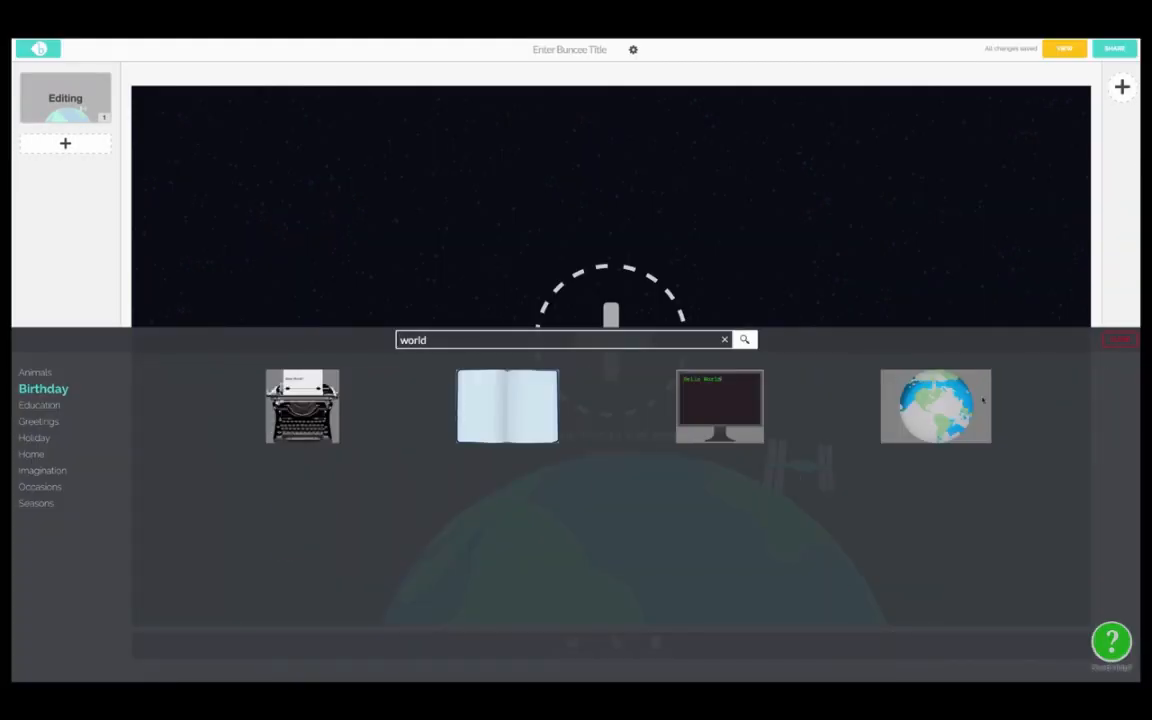
left_click(935, 405)
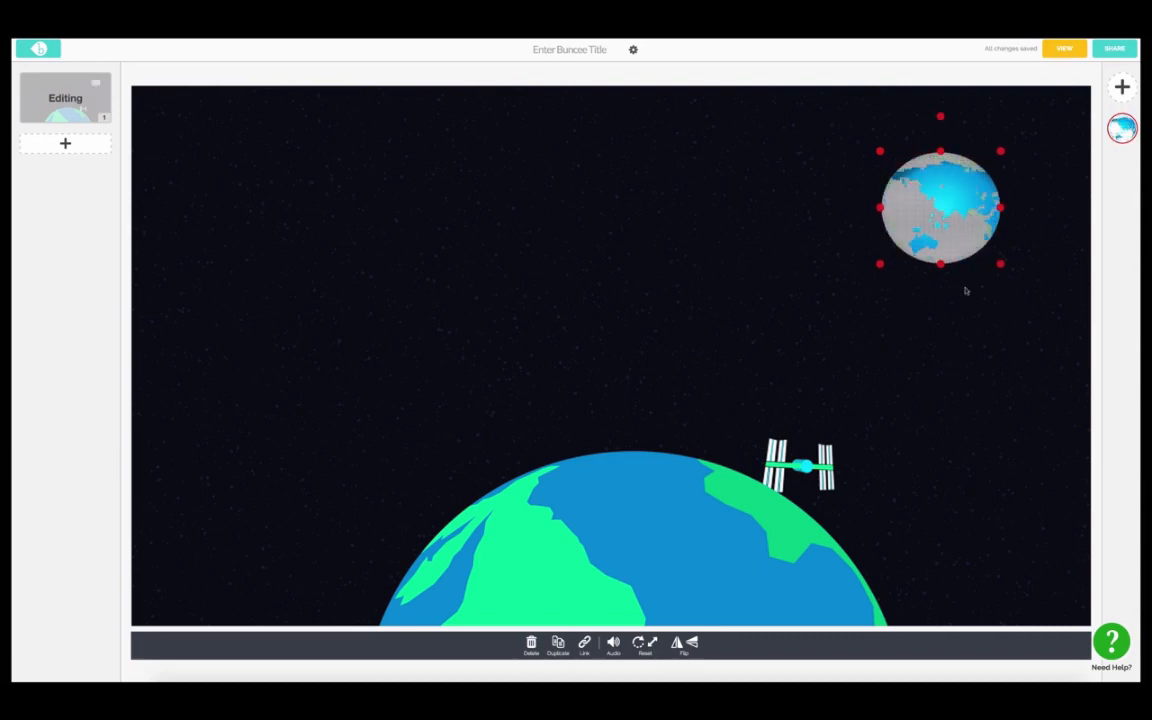
left_click(1122, 87)
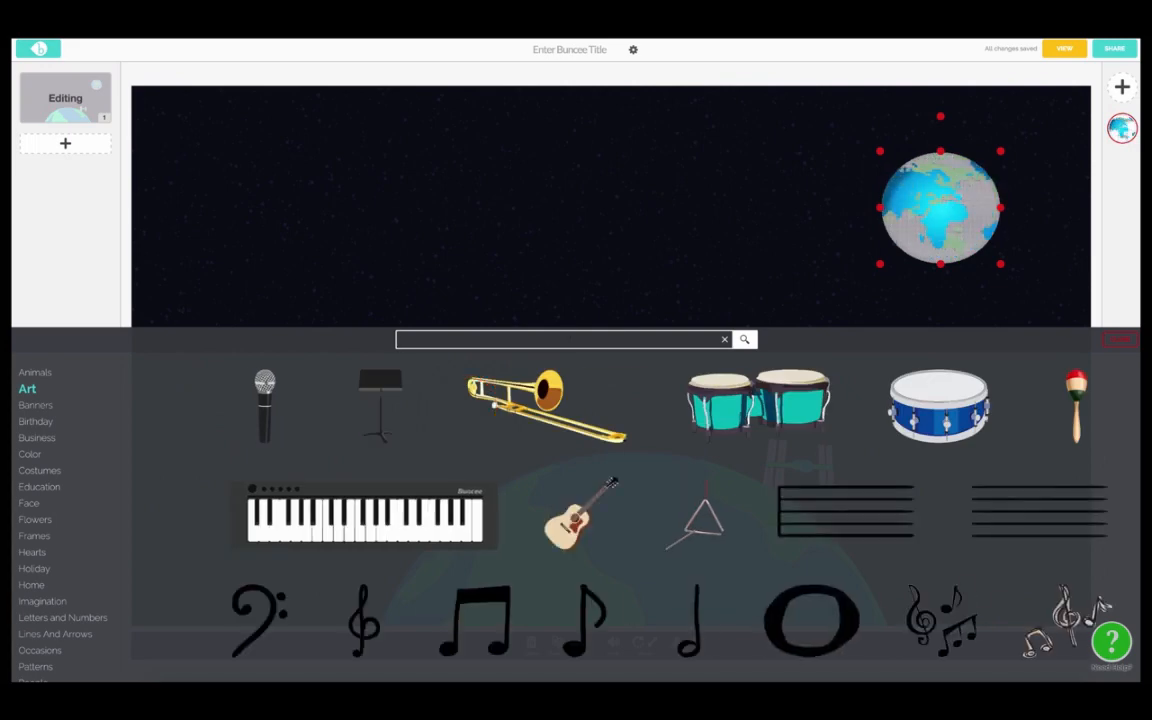
Step: Search stickers for 'stars' and add the star cluster and crescent moon with stars
type("stars")
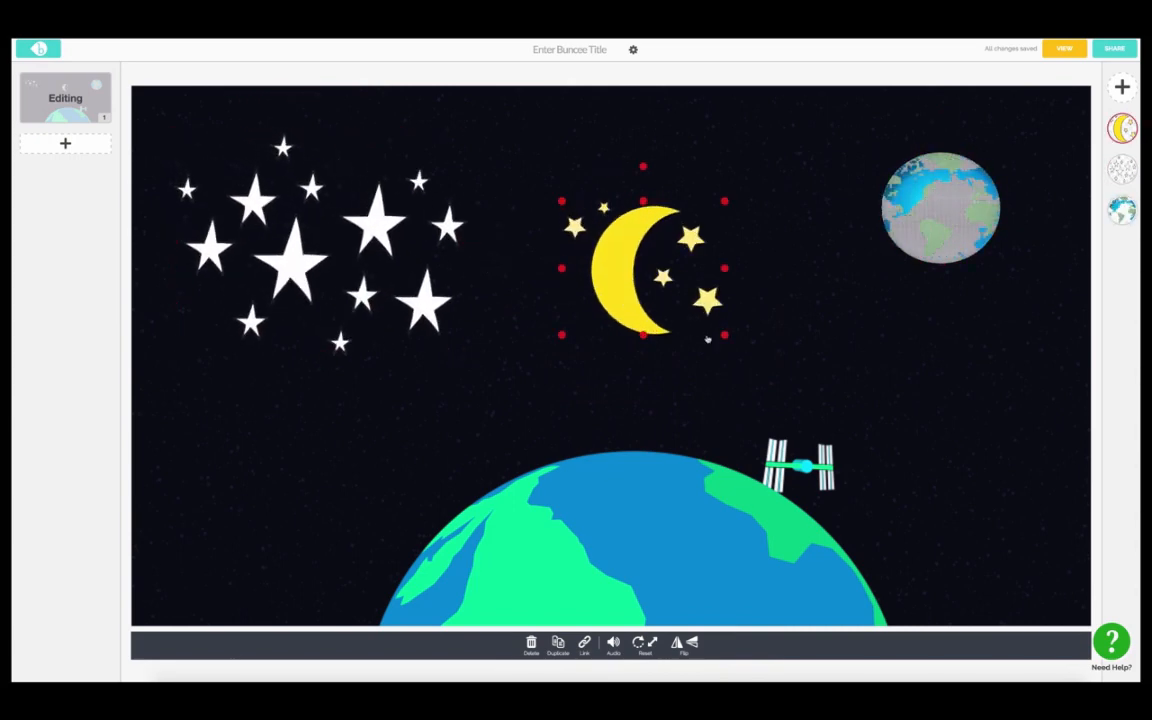
left_click(1122, 87)
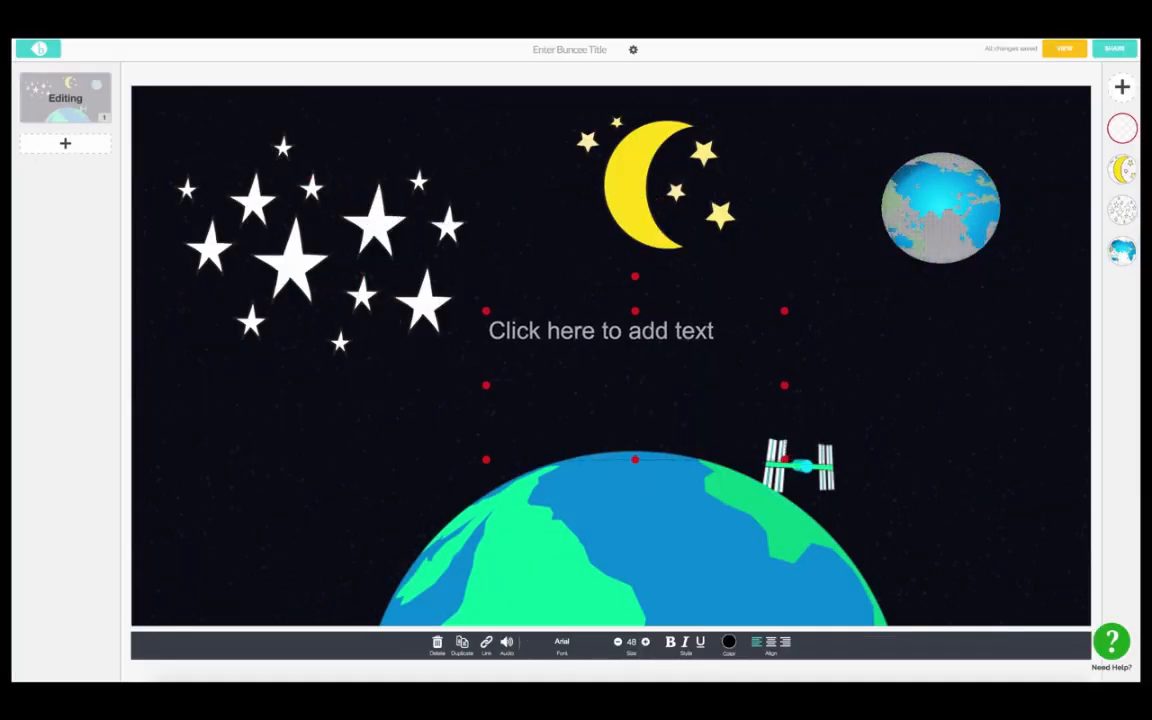
Step: Write the title 'The Solar System' in the text box and recolour it from the palette
type("The Solar System")
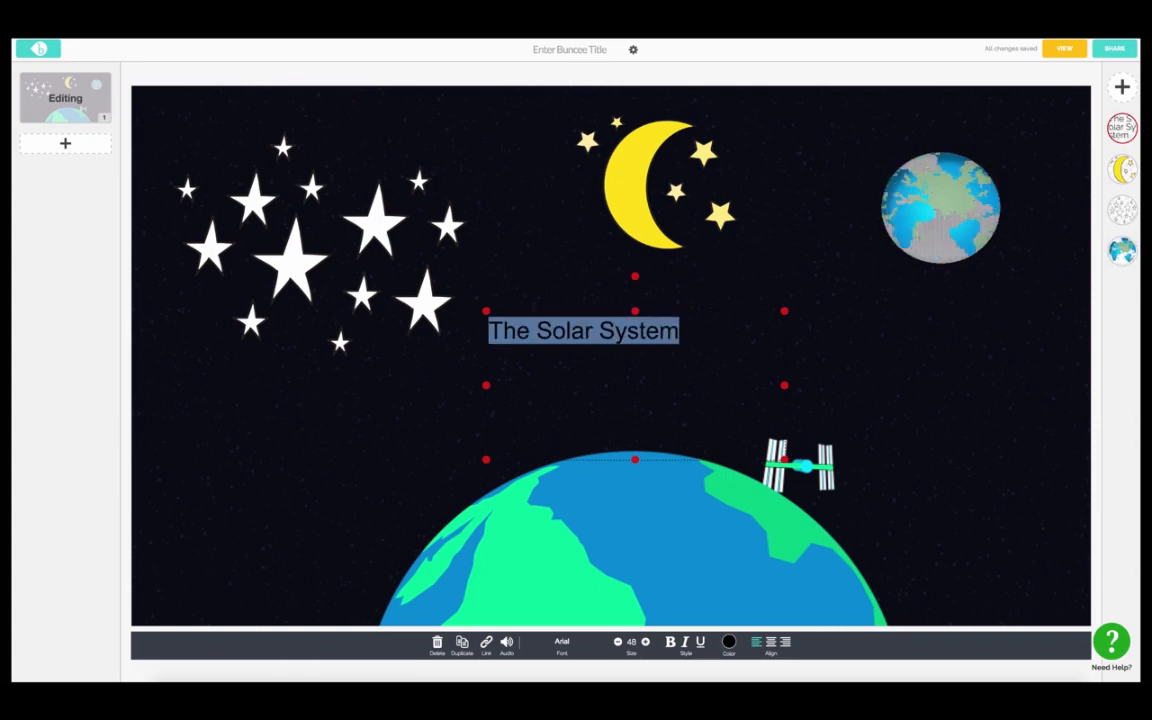
left_click(729, 643)
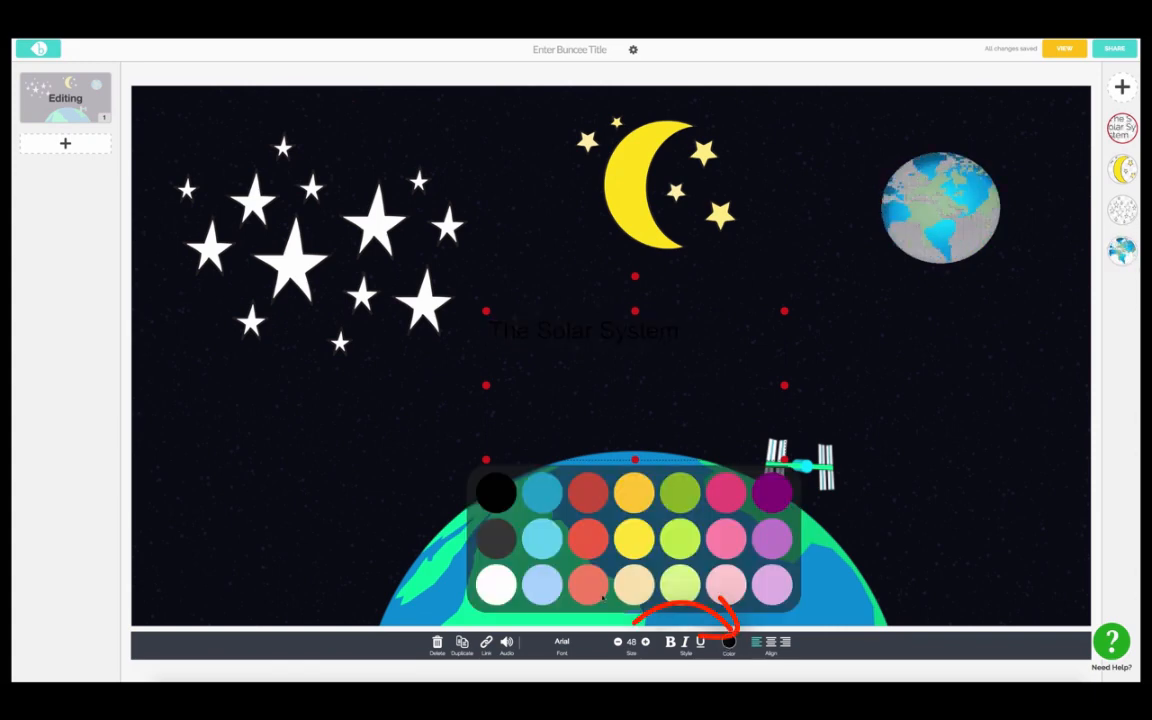
left_click(561, 645)
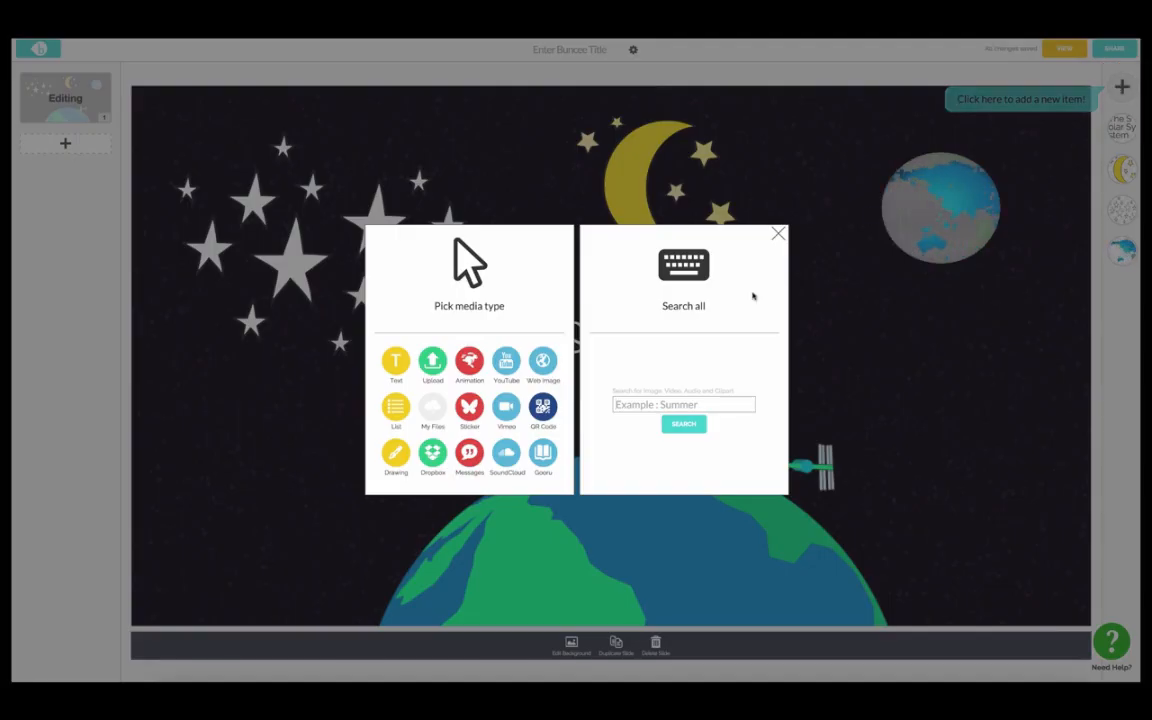
Step: Insert a YouTube video found by searching 'the solar system', shrunk and moved left
type("the so")
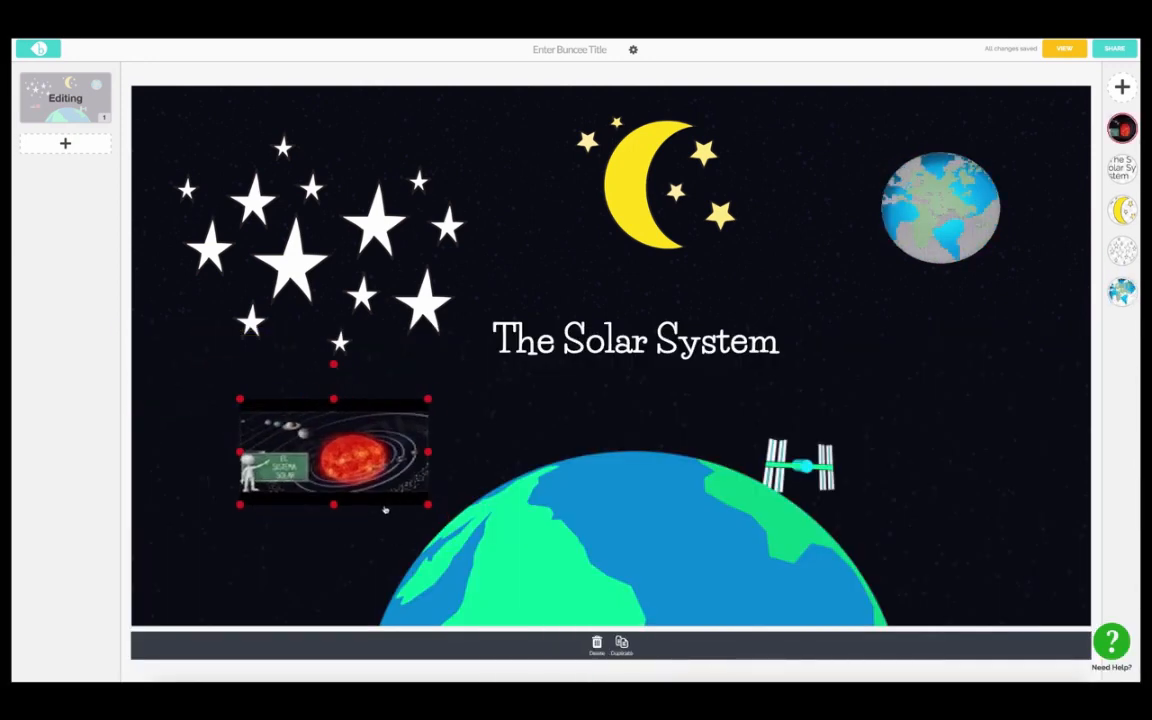
left_click_drag(333, 453, 290, 453)
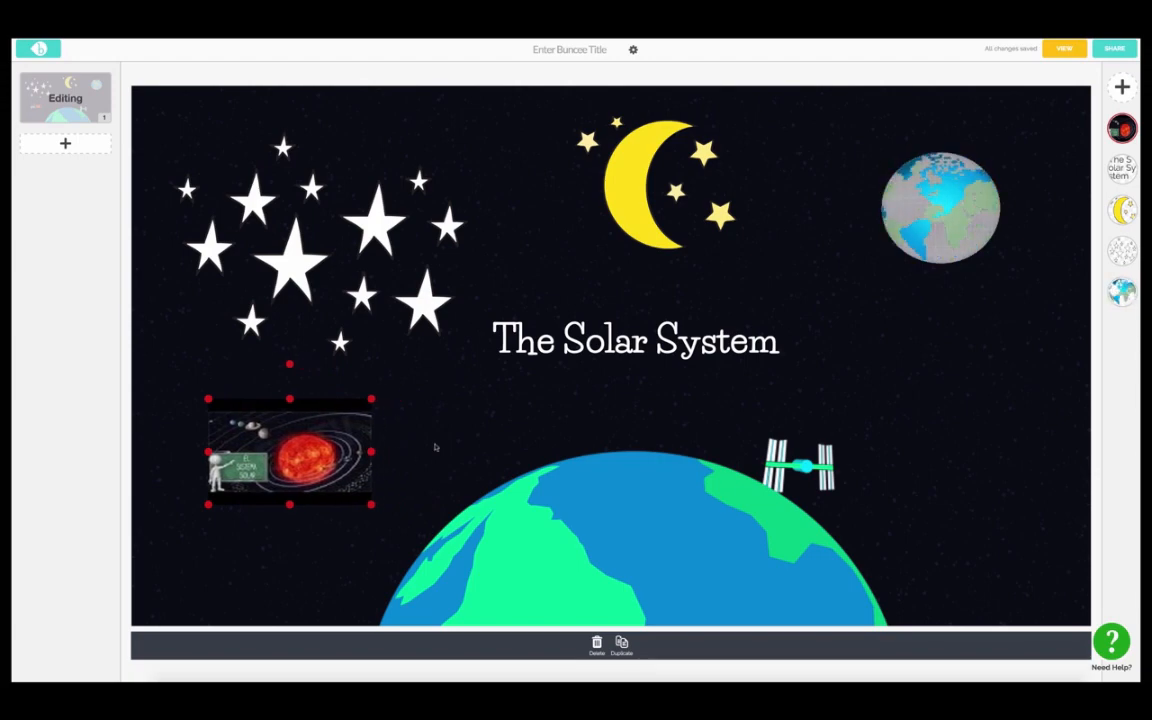
left_click(1122, 87)
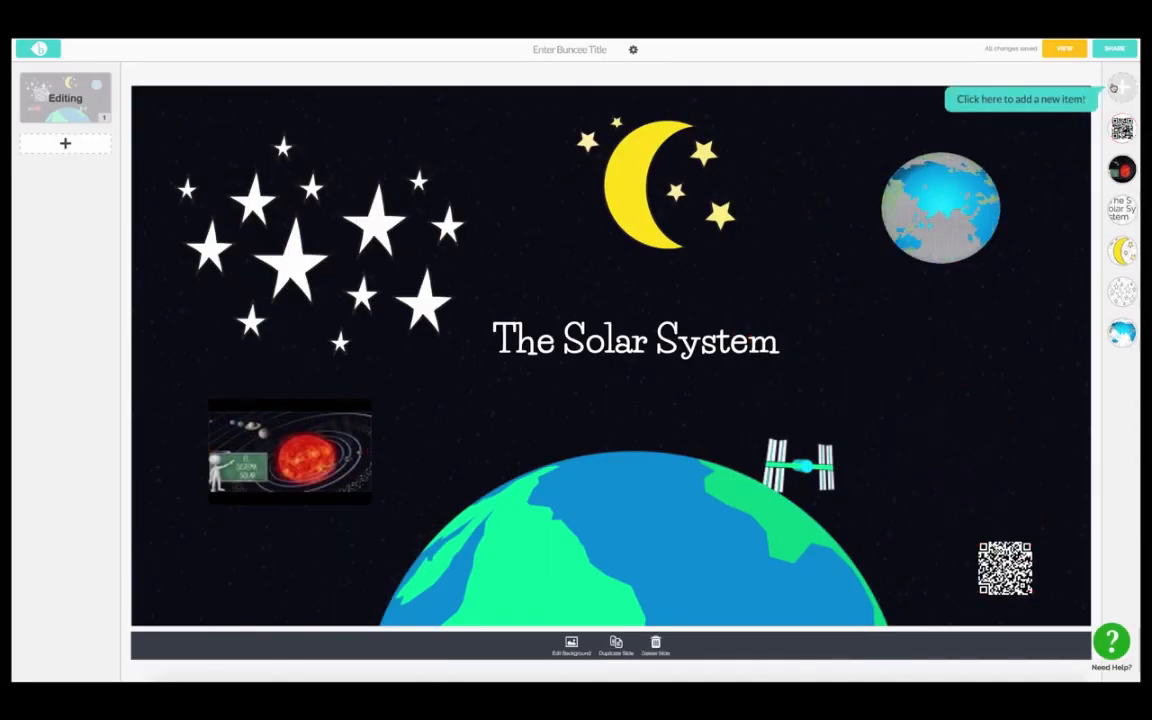
Step: Place a QR code in the bottom-right corner and start a new drawing item
left_click(1121, 87)
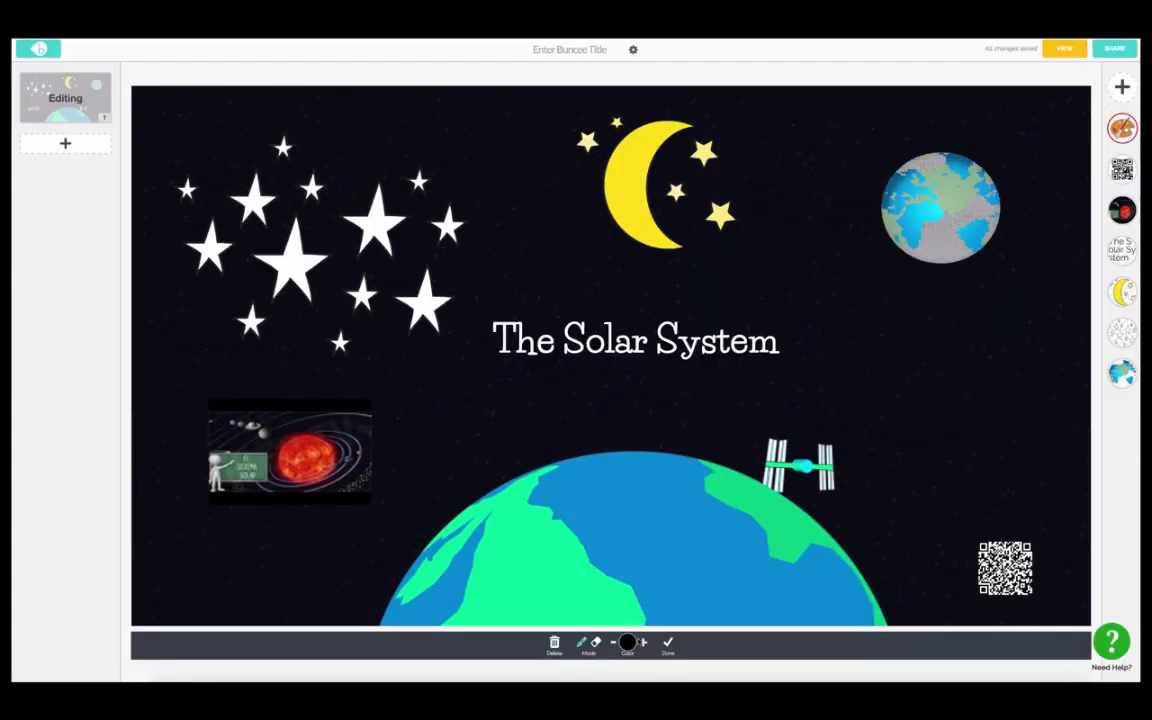
Step: Set the pen to yellow and sketch a freehand star on the right side
left_click(627, 645)
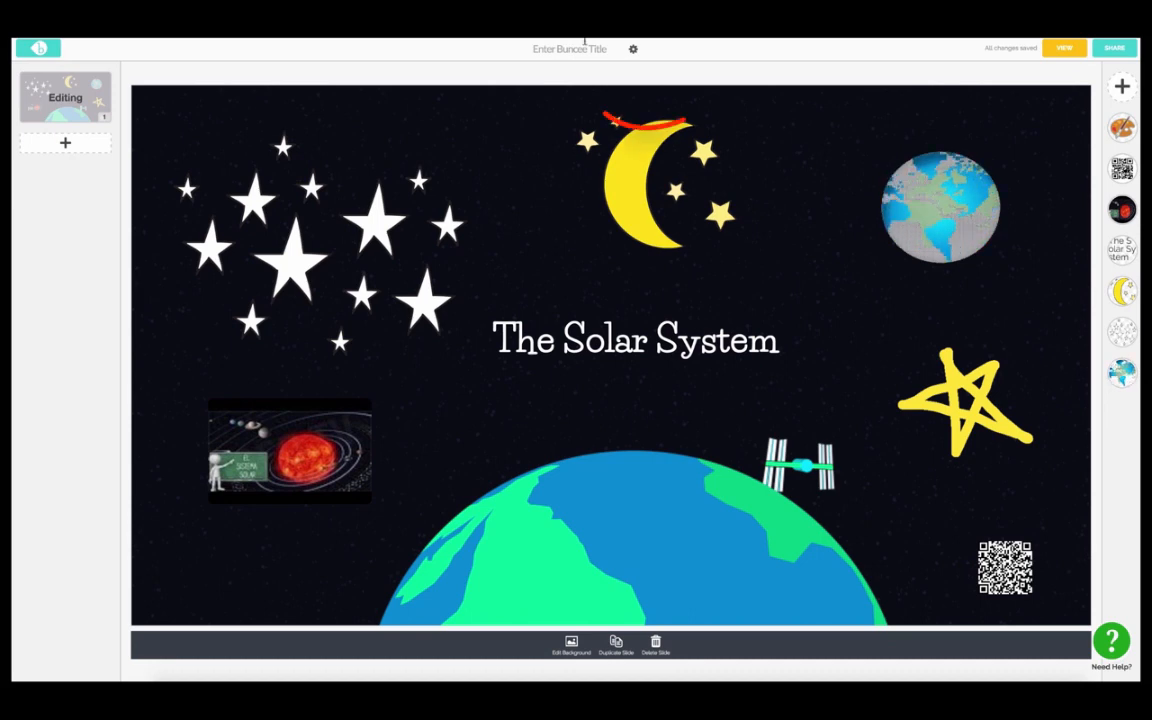
Step: Title the whole Buncee 'The Solar System' in the top title field
type("The Solar System")
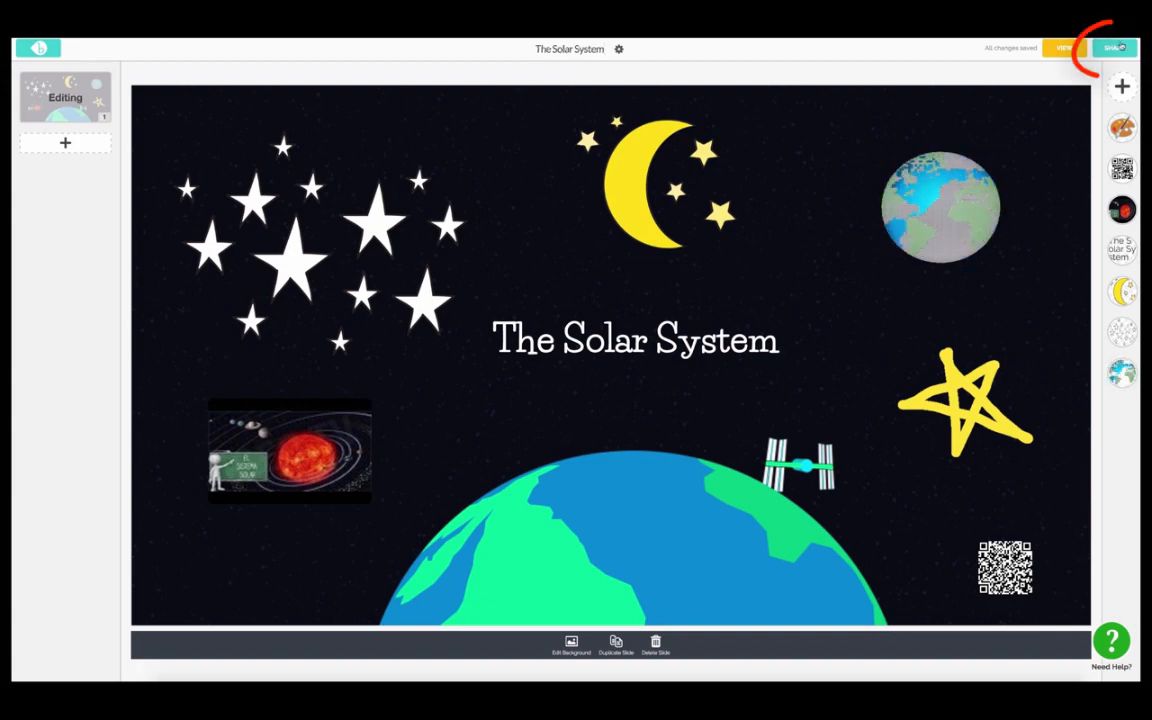
left_click(1114, 48)
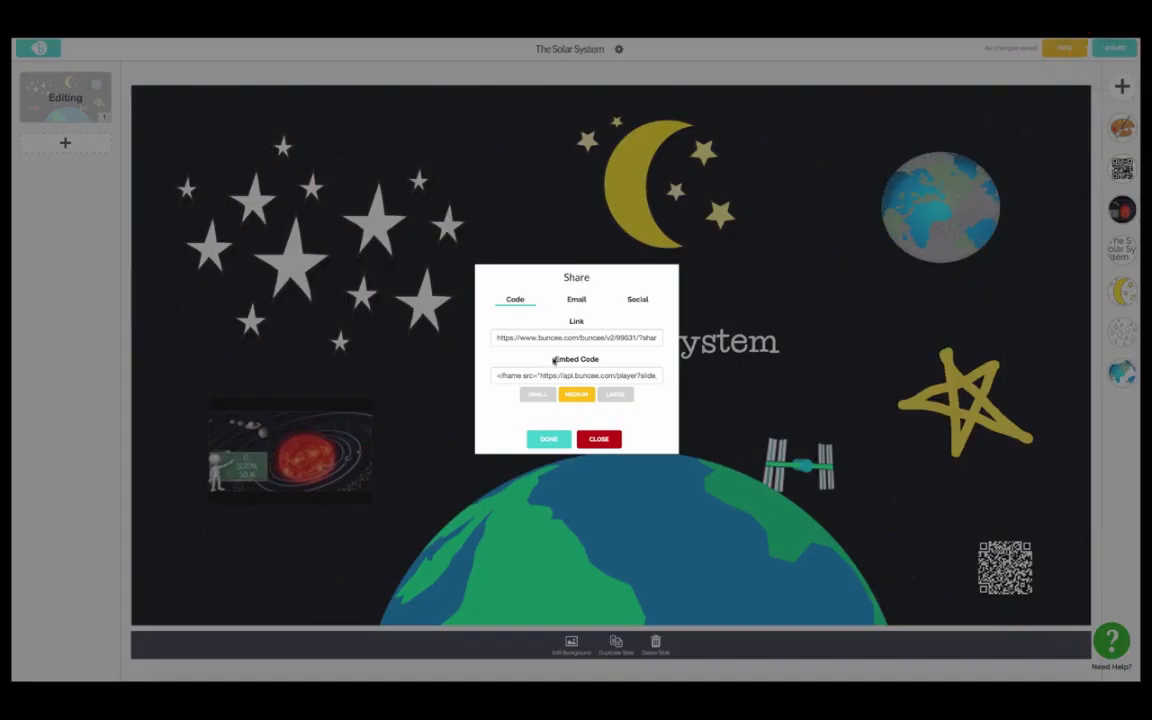
left_click(576, 337)
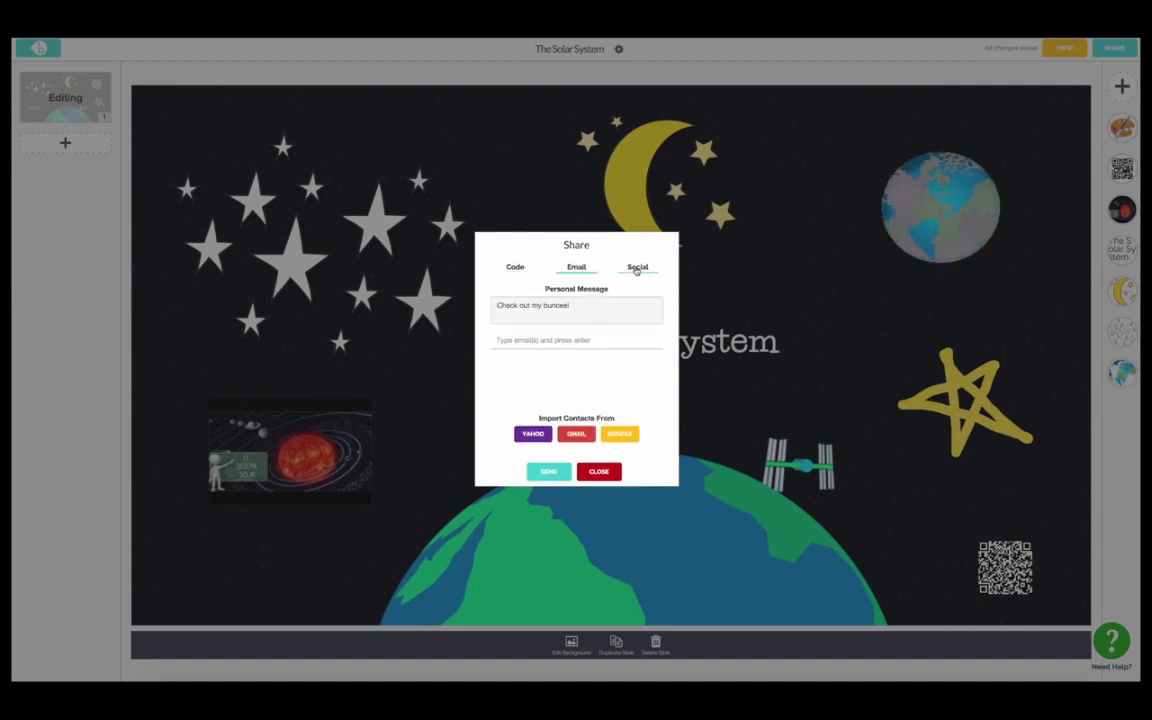
left_click(637, 267)
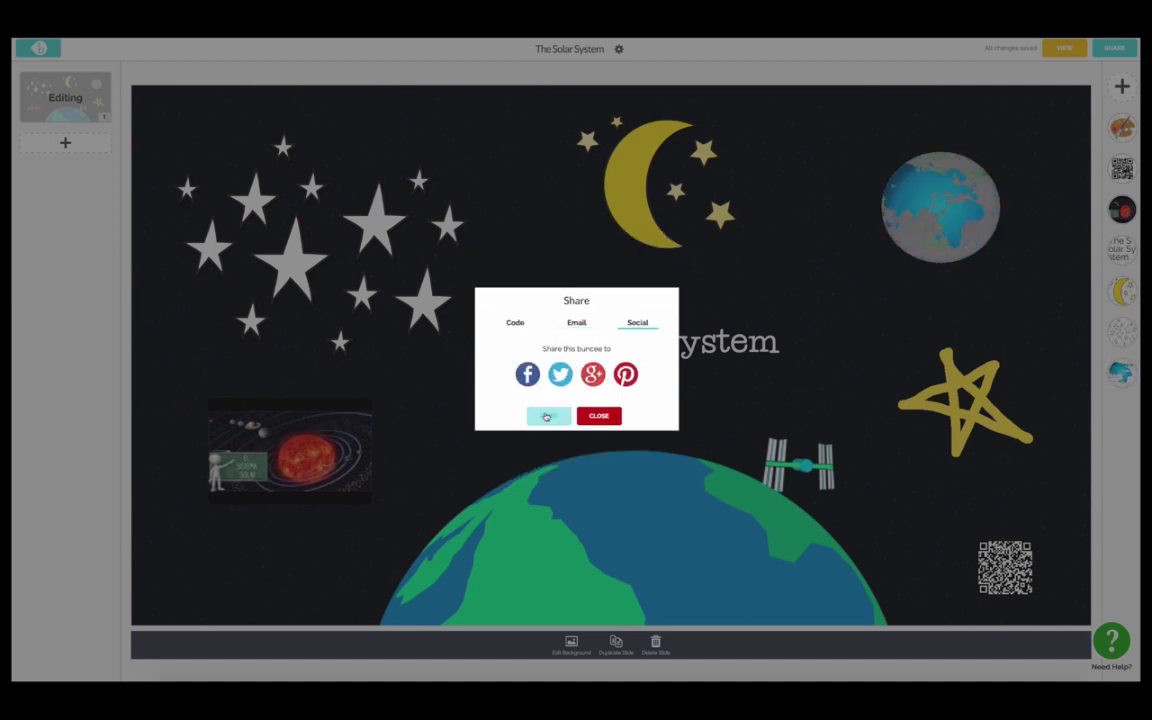
left_click(598, 416)
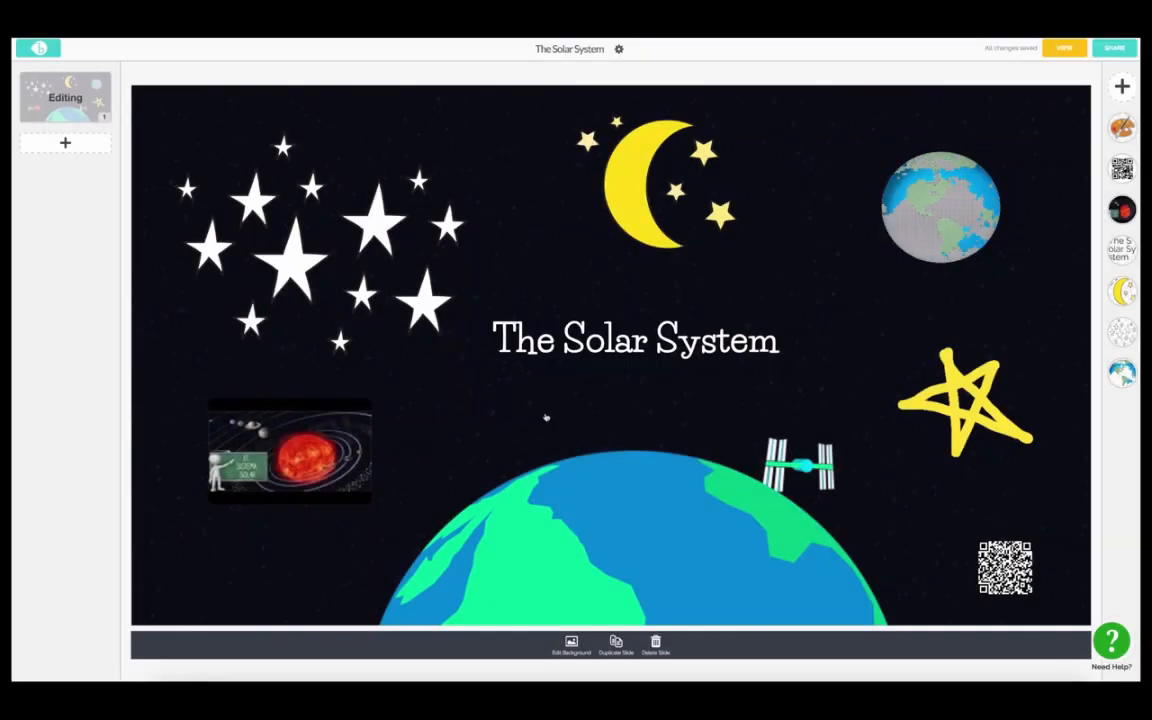